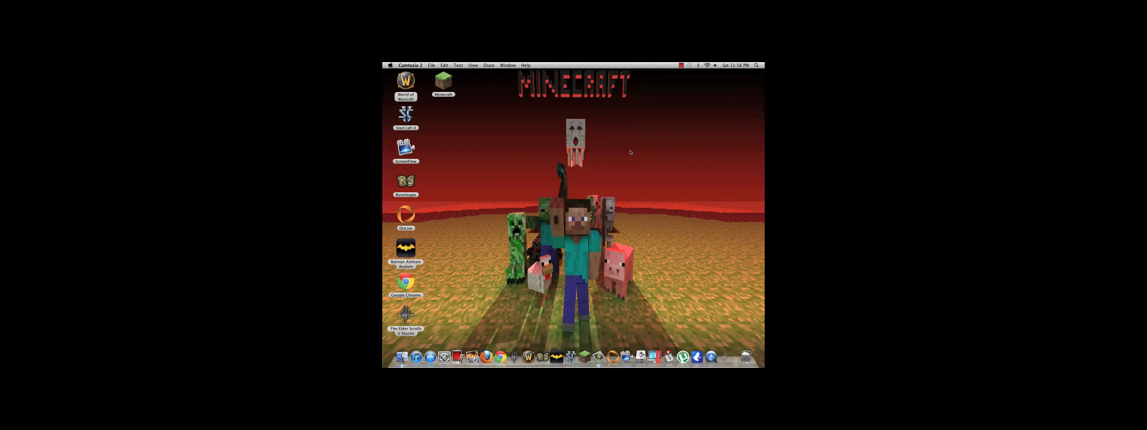
mouse_move(632, 156)
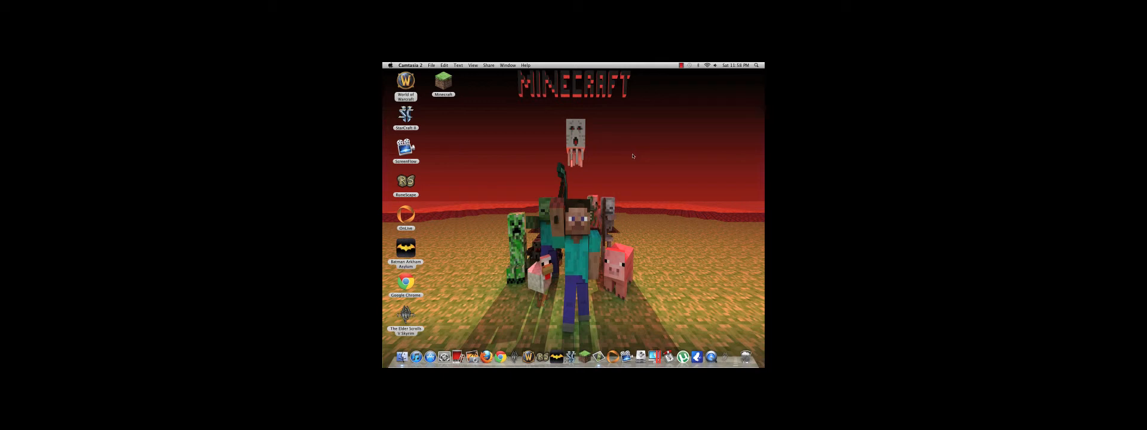
mouse_move(642, 166)
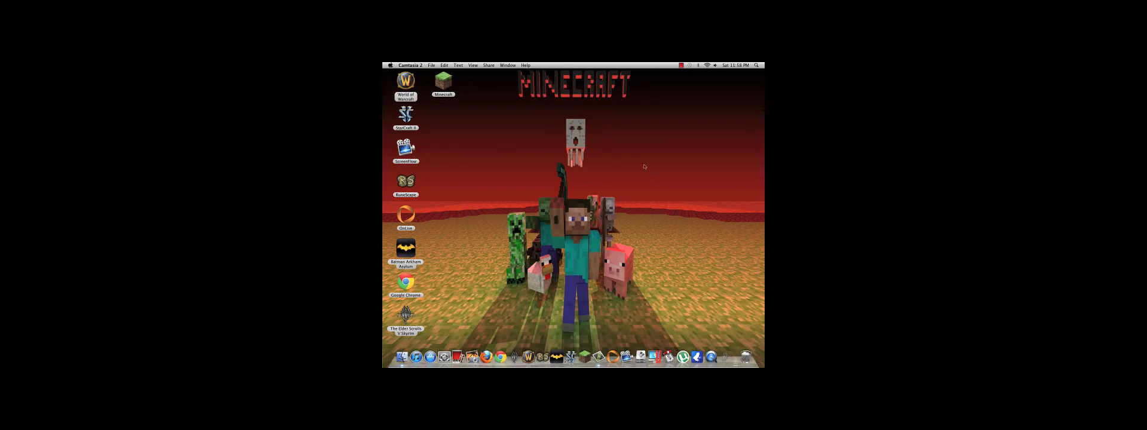